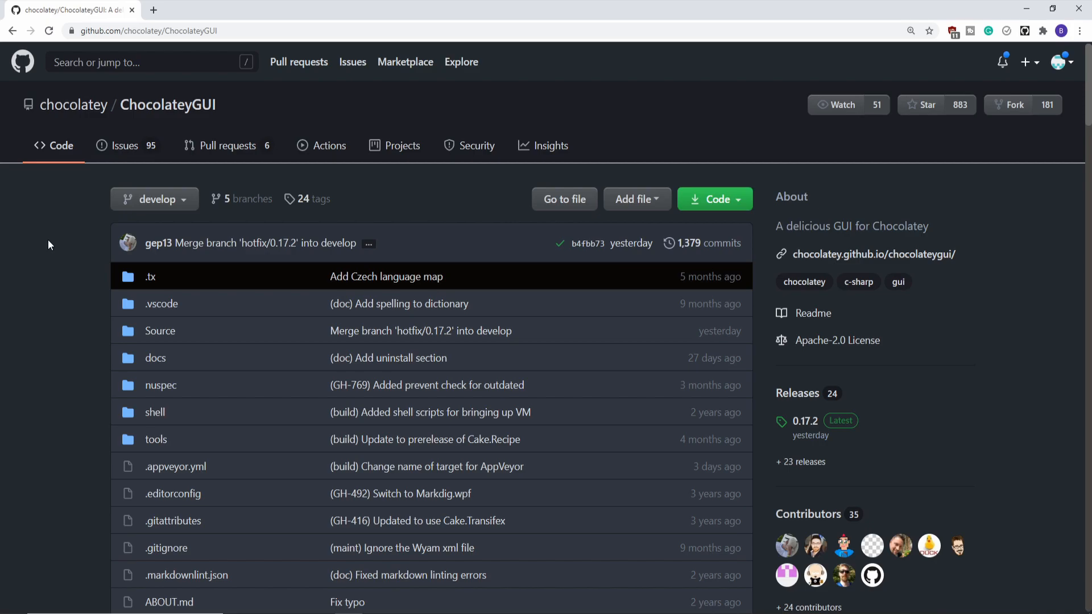
{"action": "mouse_move", "coordinate": [72, 105]}
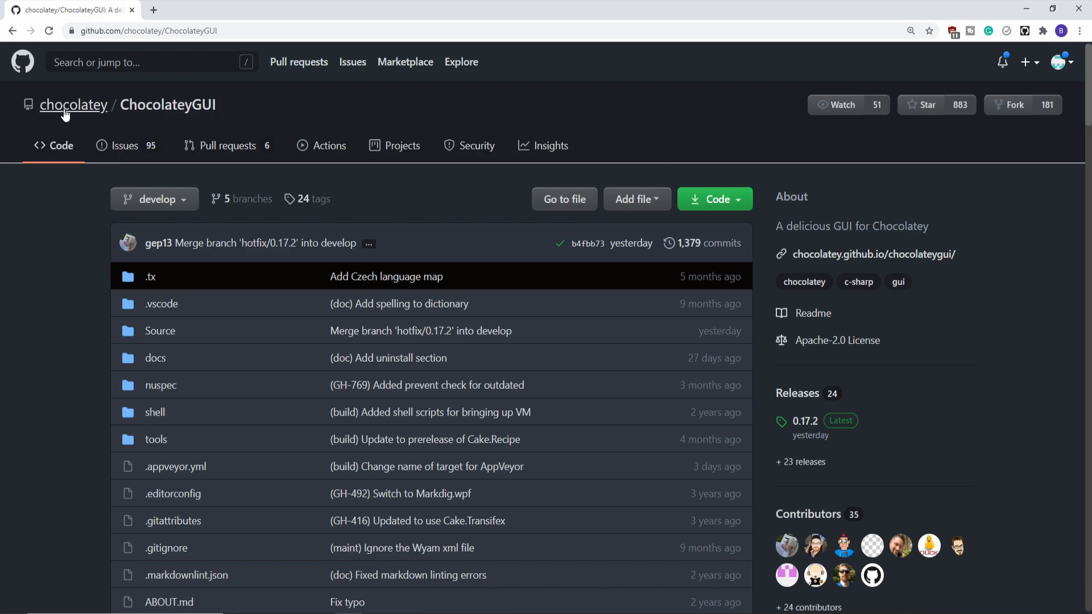
{"action": "mouse_move", "coordinate": [88, 178]}
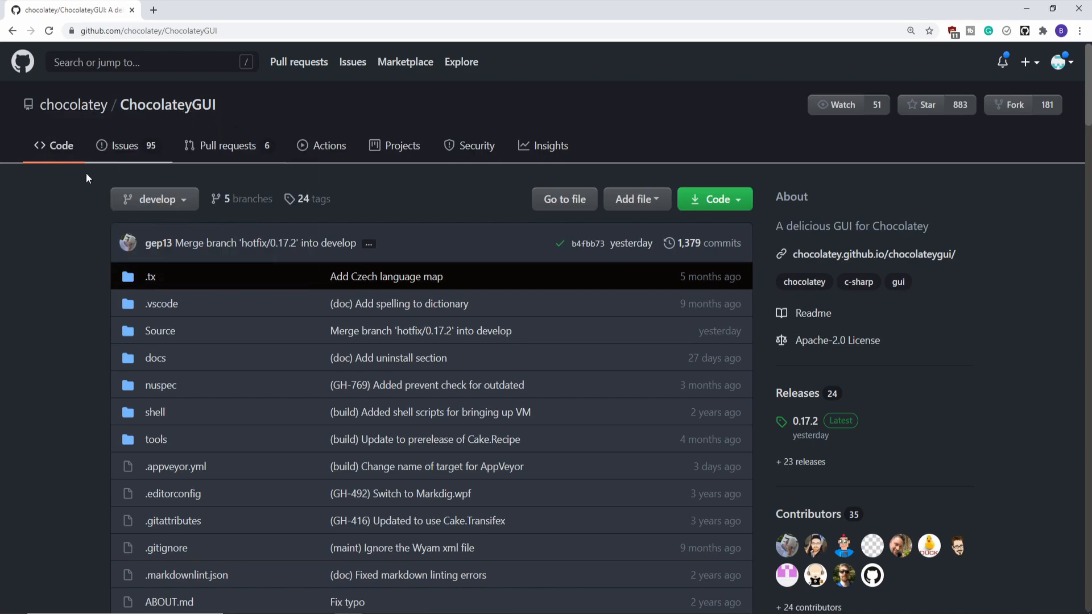
Scroll the ChocolateyGUI repository page down to the README Installation section
{"action": "scroll", "scroll_direction": "down", "scroll_amount": 3}
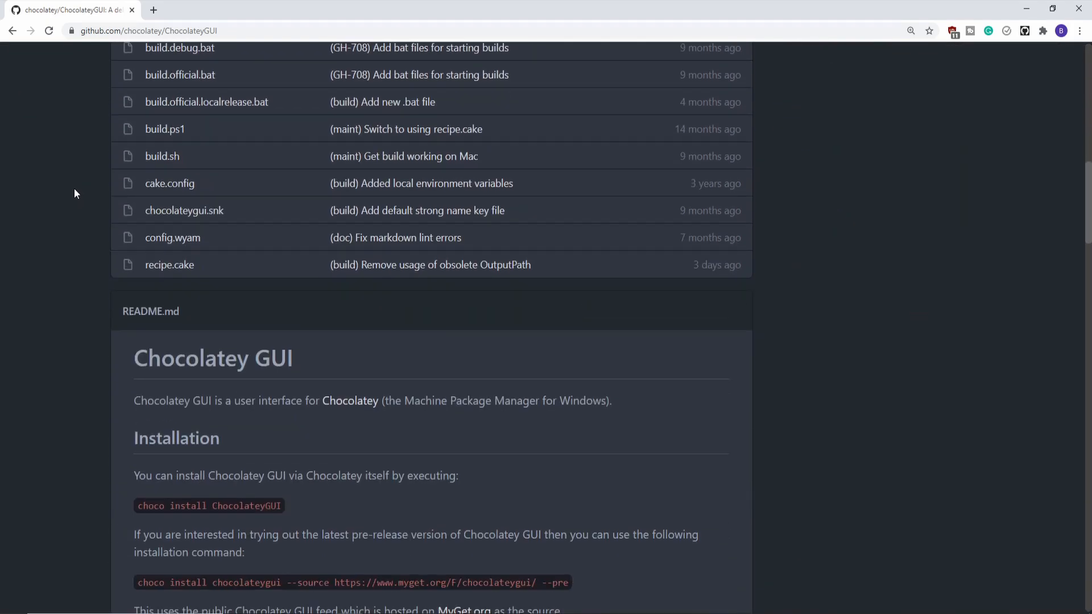
{"action": "scroll", "scroll_direction": "down", "scroll_amount": 3}
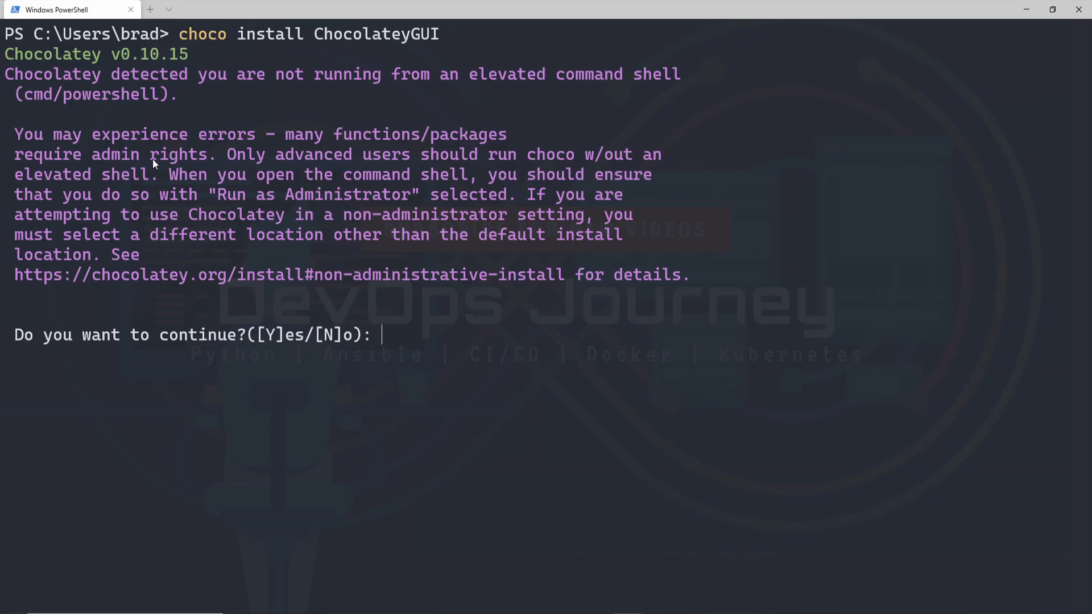
{"action": "mouse_move", "coordinate": [45, 176]}
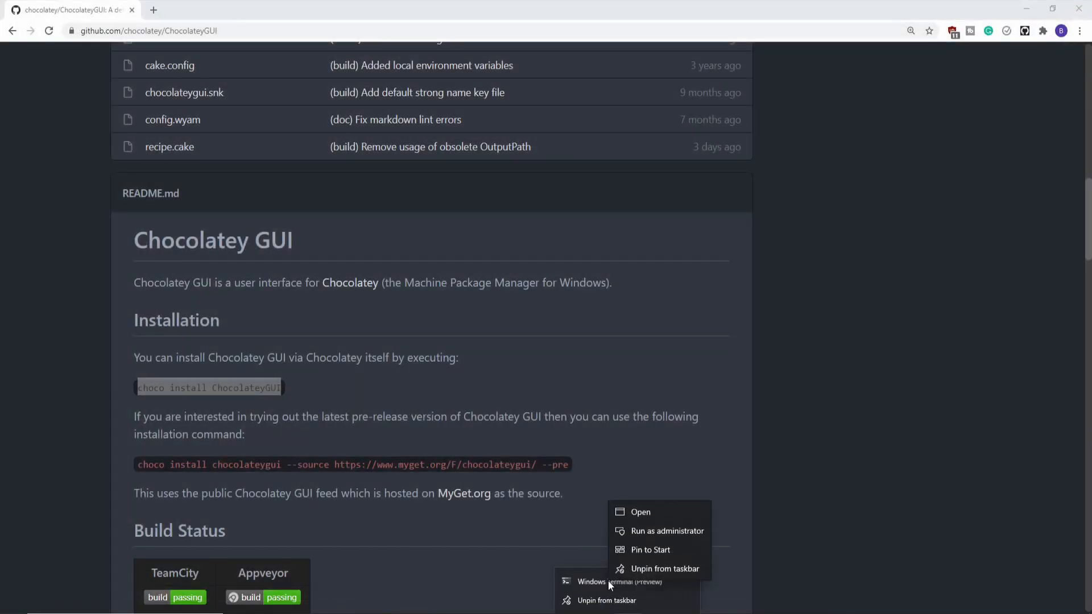
{"action": "mouse_move", "coordinate": [660, 530]}
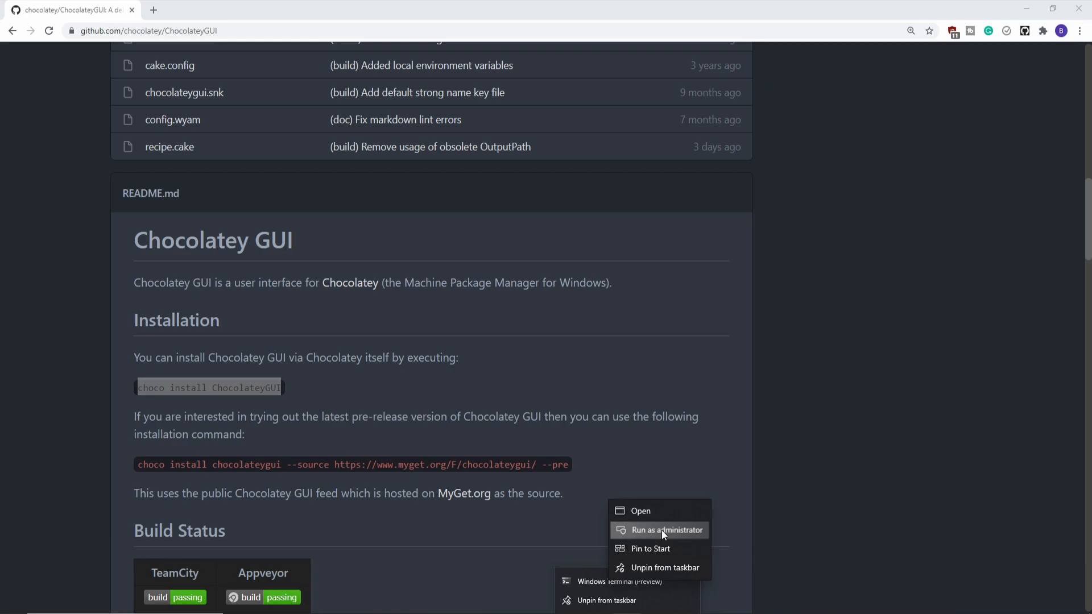
Run choco install ChocolateyGUI in an elevated PowerShell, answering Y and A to the prompts
{"action": "left_click", "coordinate": [659, 530]}
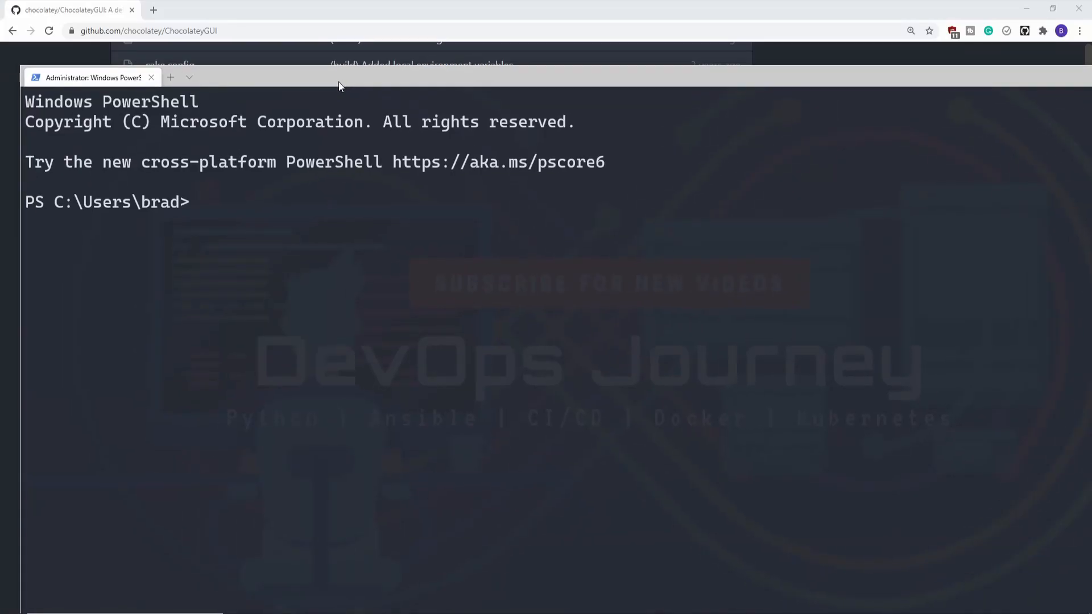
{"action": "type", "text": "choco install ChocolateyGUI"}
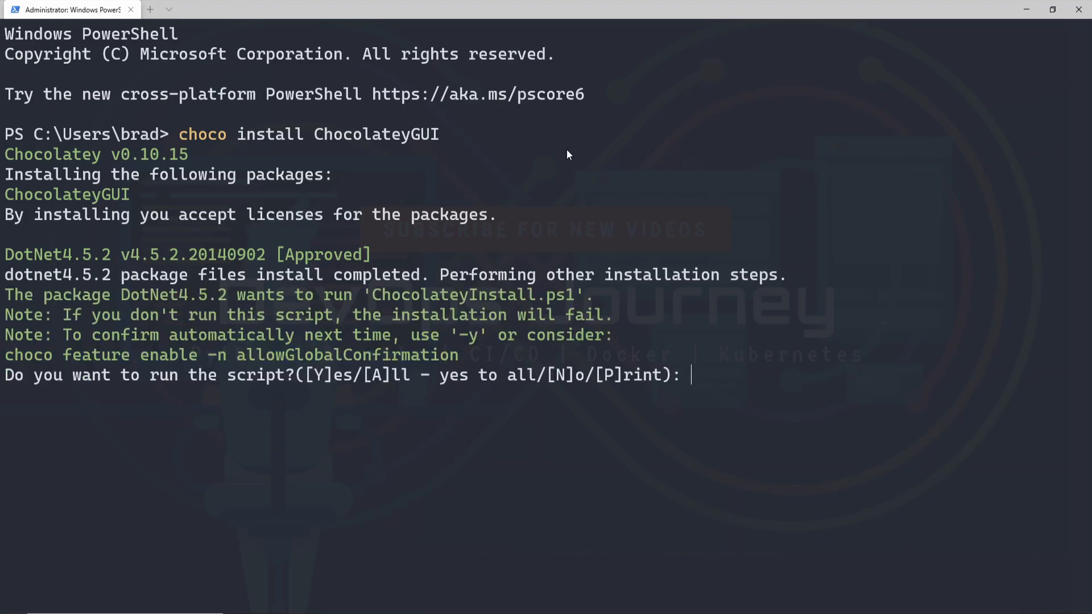
{"action": "type", "text": "Y"}
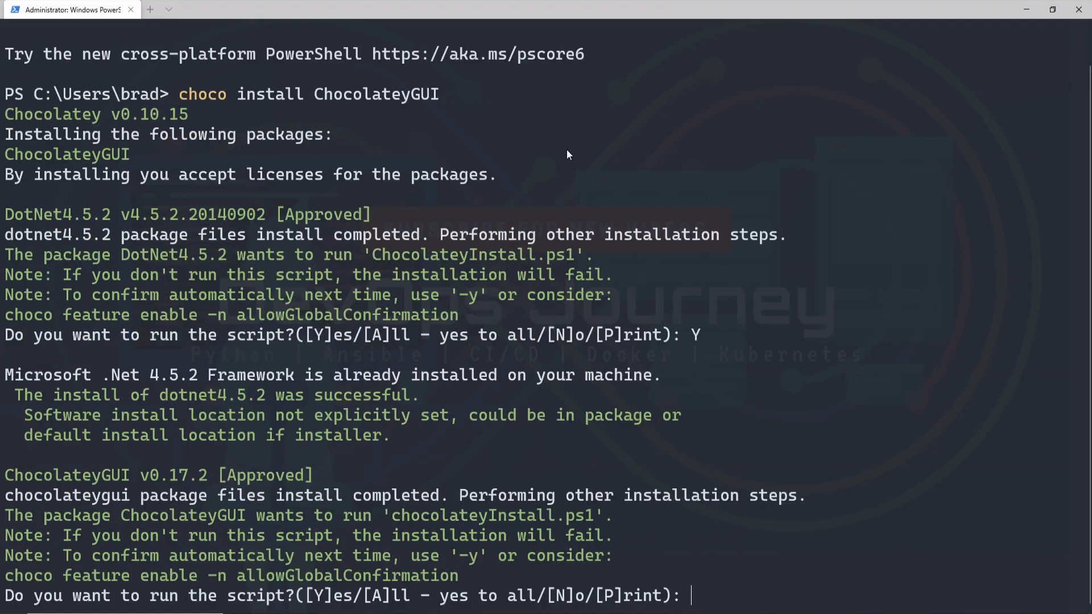
{"action": "type", "text": "A"}
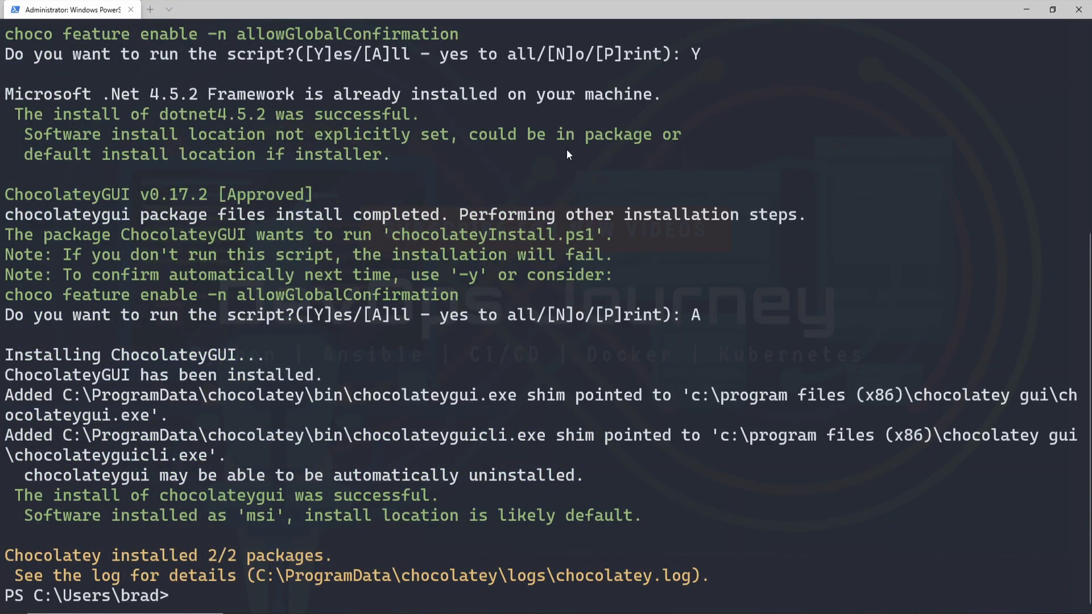
{"action": "mouse_move", "coordinate": [405, 5]}
{"action": "type", "text": "ChocolateyGUI"}
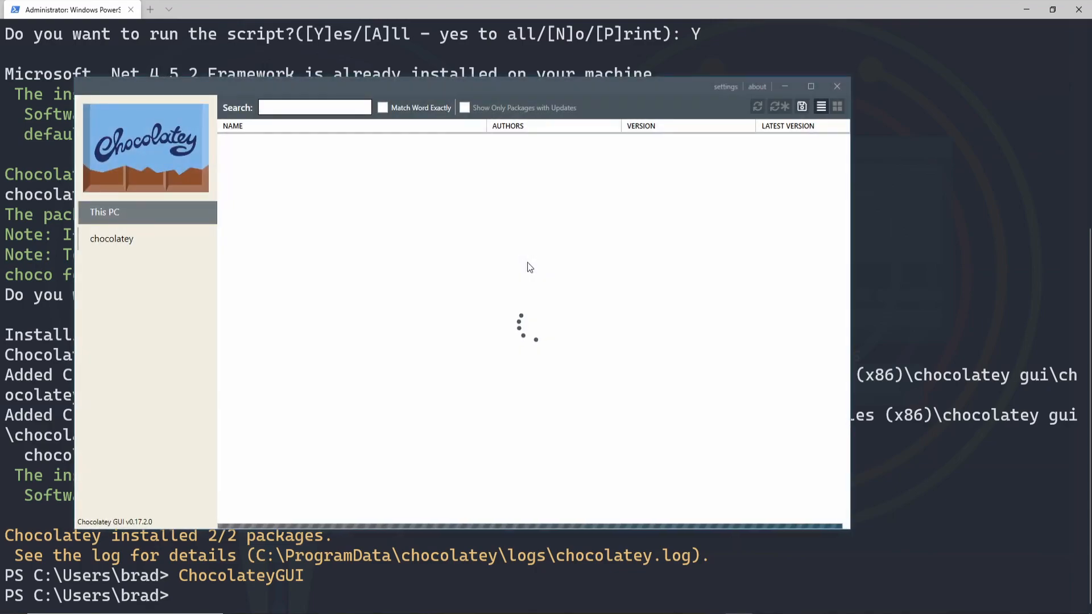
Maximize Chocolatey GUI, browse the chocolatey source, then show This PC's installed packages
{"action": "left_click", "coordinate": [811, 86]}
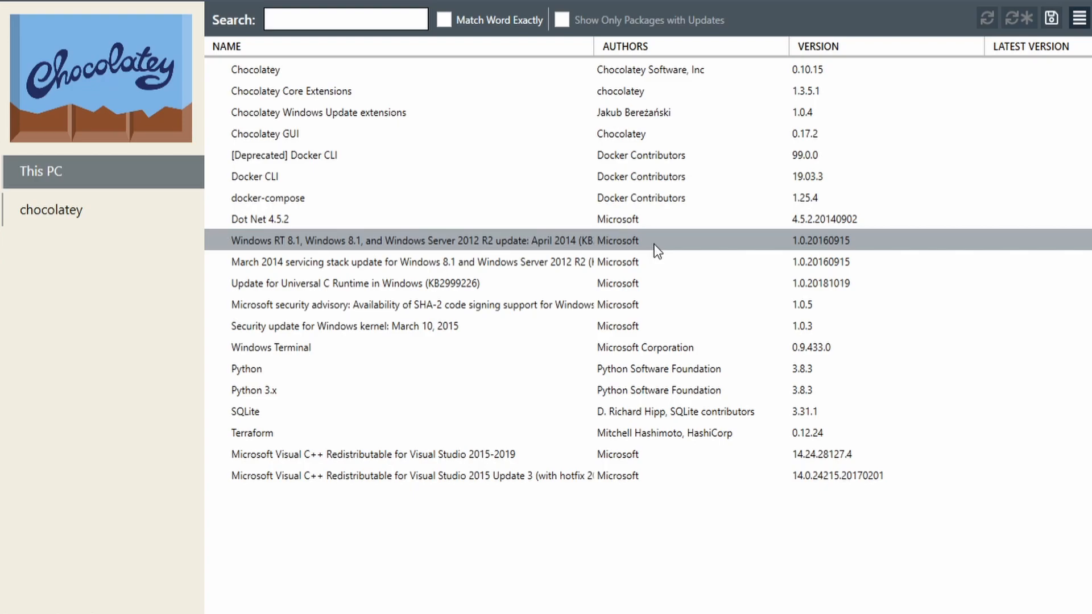
{"action": "left_click", "coordinate": [51, 209]}
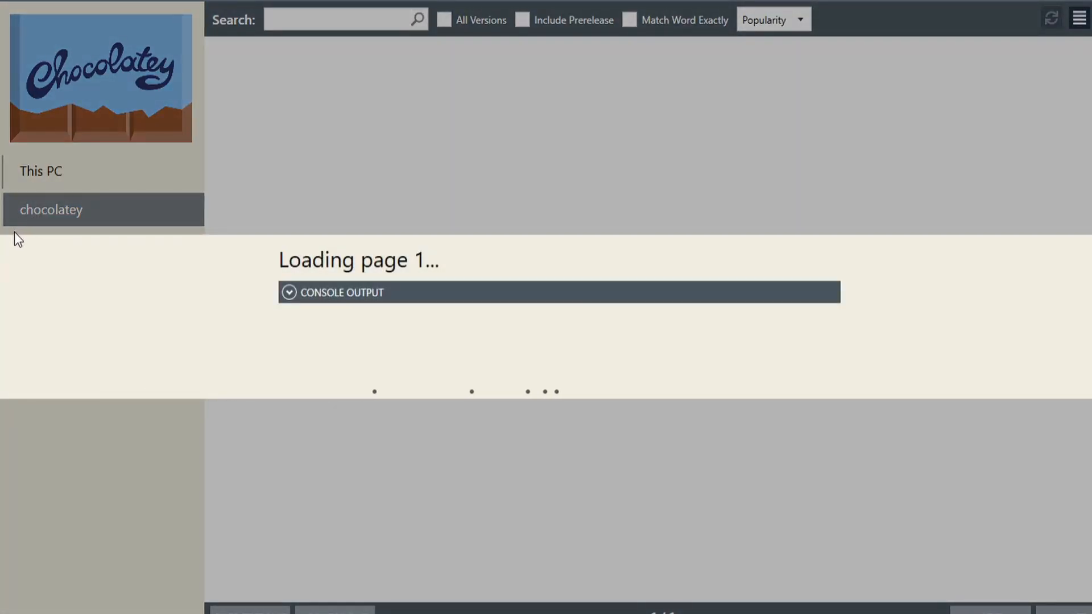
{"action": "left_click", "coordinate": [51, 210]}
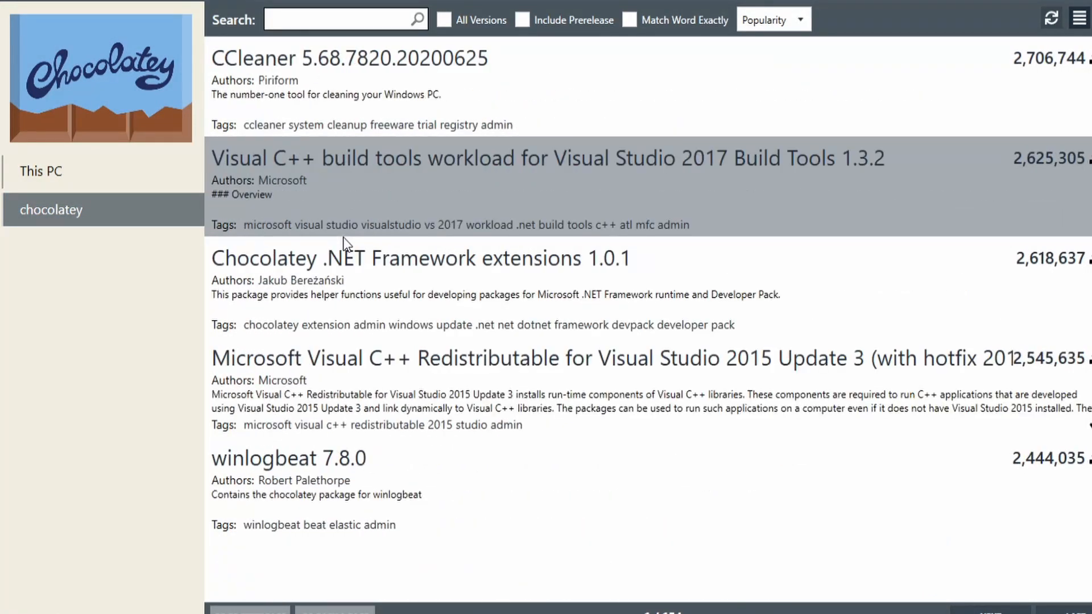
{"action": "left_click", "coordinate": [40, 171]}
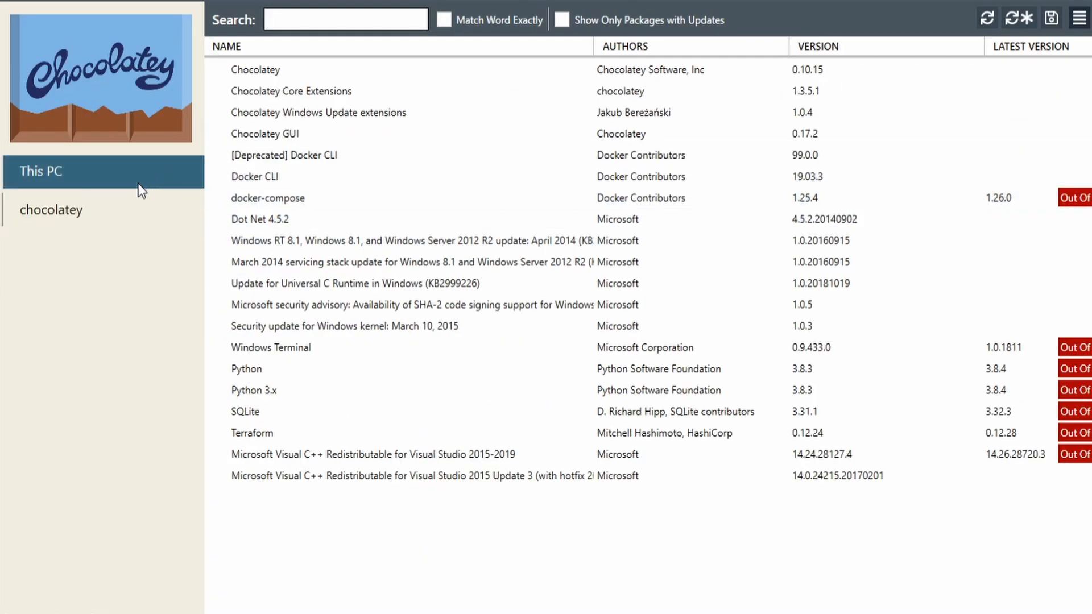
{"action": "left_click", "coordinate": [51, 210]}
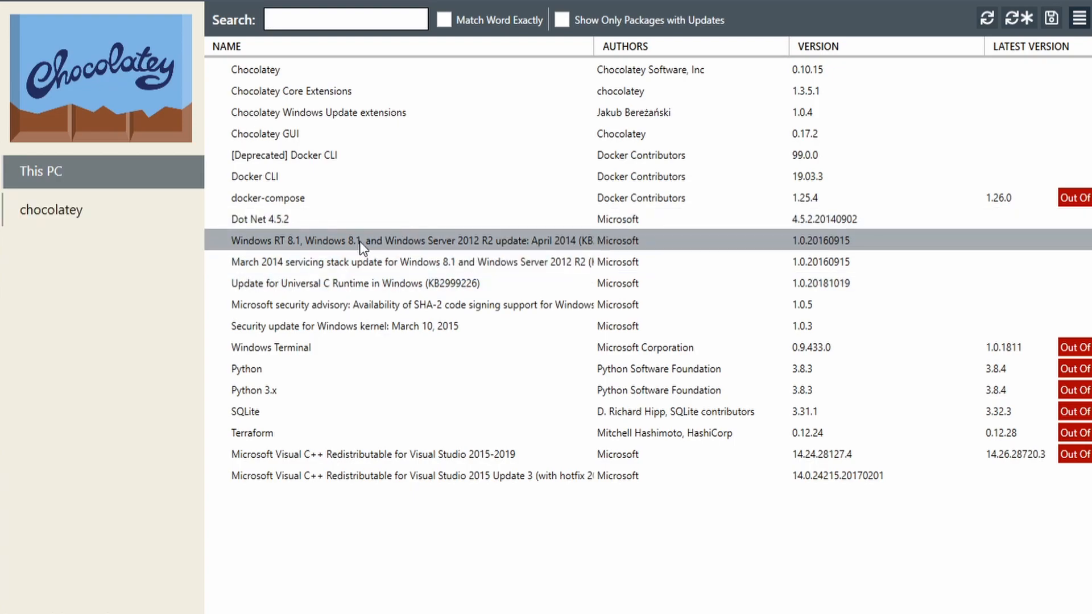
Update docker-compose from 1.25.4 to 1.26.0 and return to the installed packages list
{"action": "left_click", "coordinate": [261, 218]}
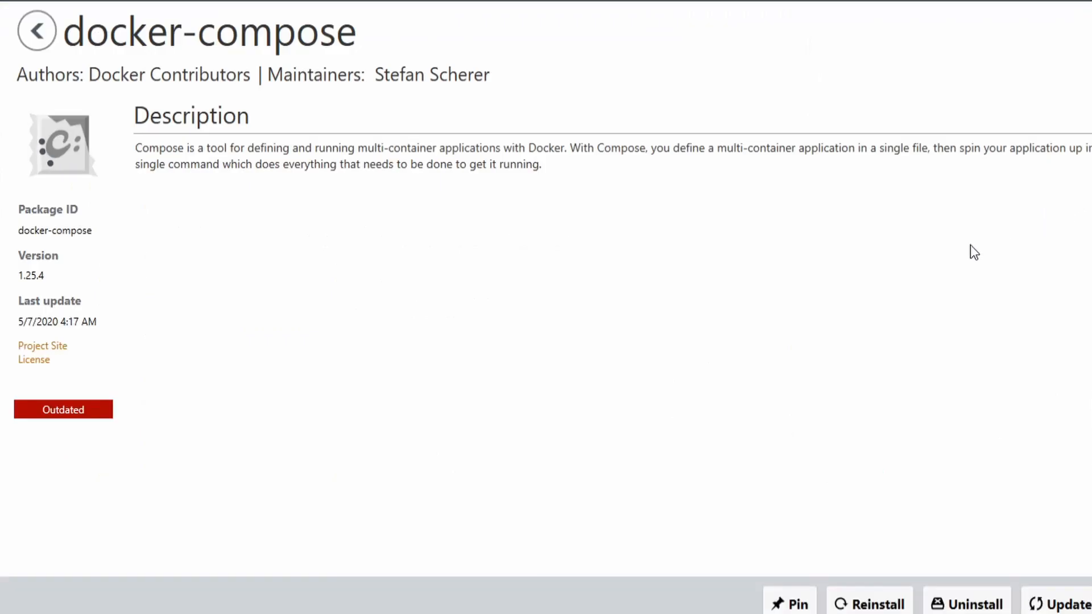
{"action": "mouse_move", "coordinate": [581, 326]}
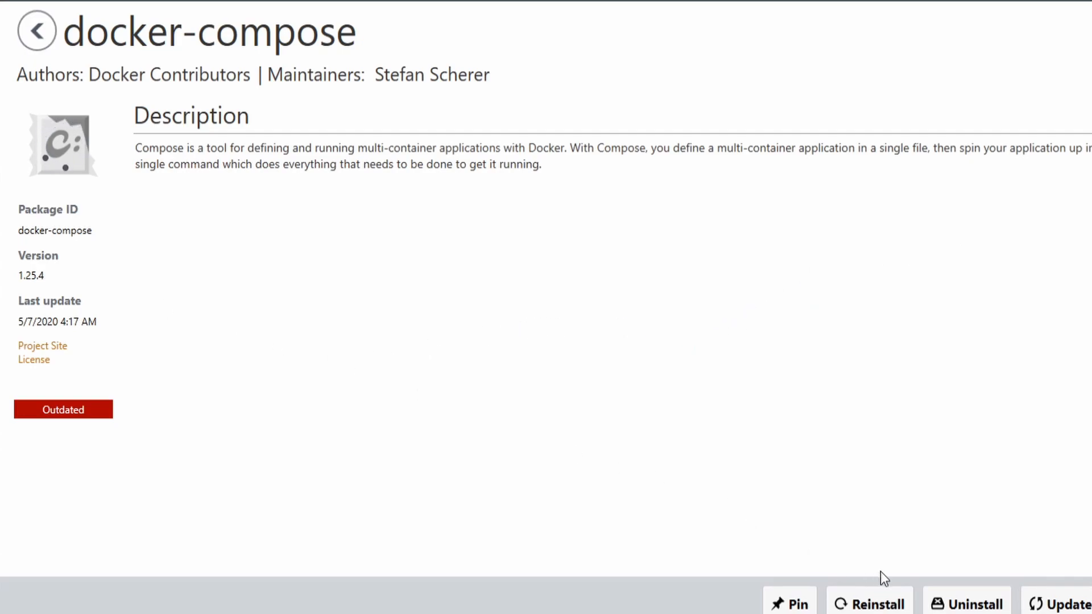
{"action": "left_click", "coordinate": [1062, 603]}
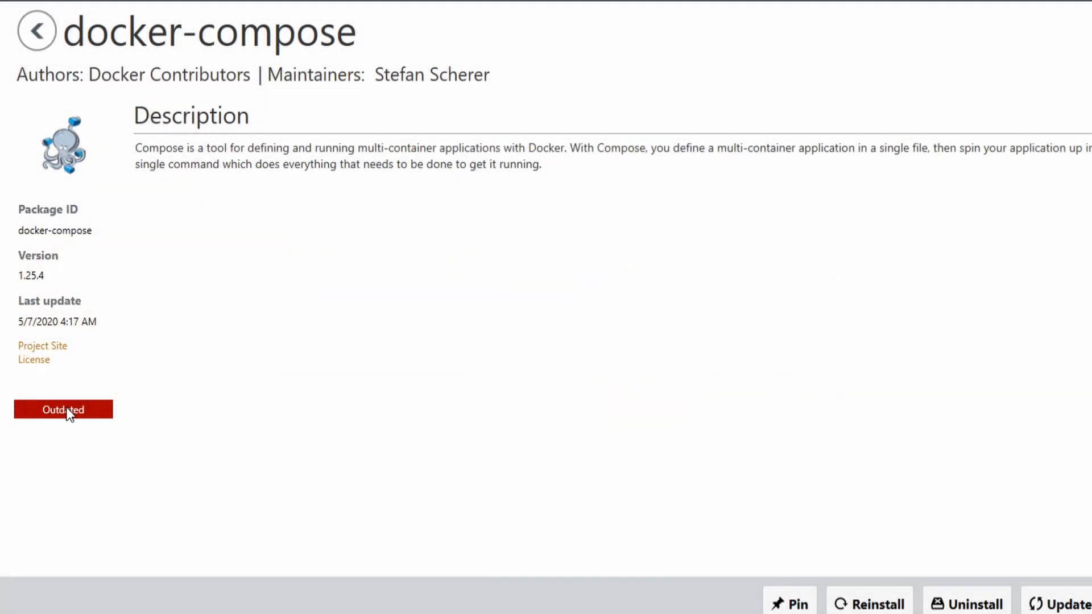
{"action": "left_click", "coordinate": [36, 31]}
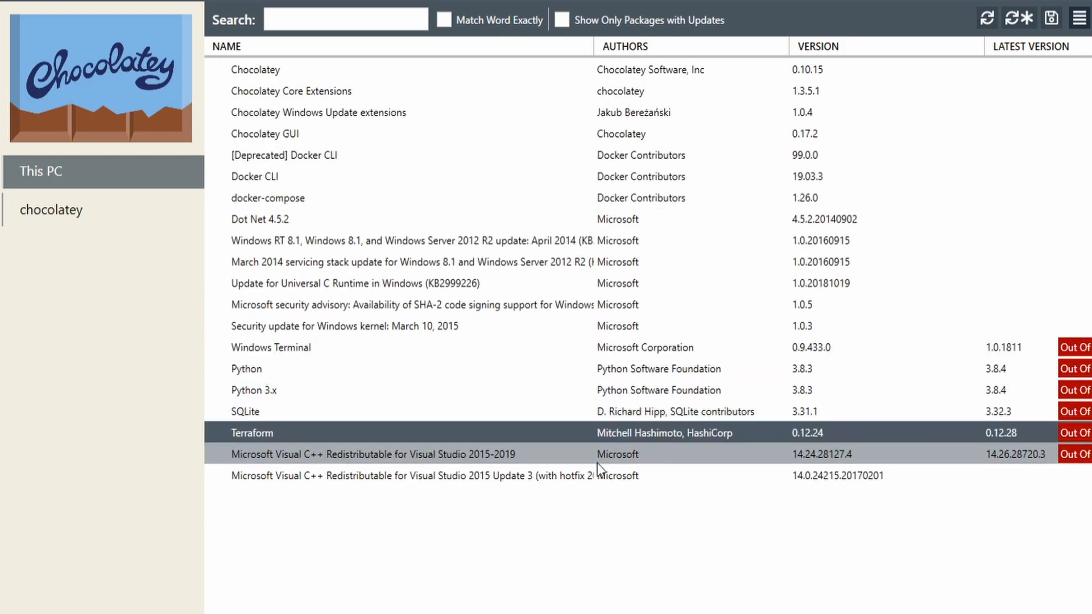
Run Update All on the remaining outdated packages and watch the console output
{"action": "left_click", "coordinate": [246, 369]}
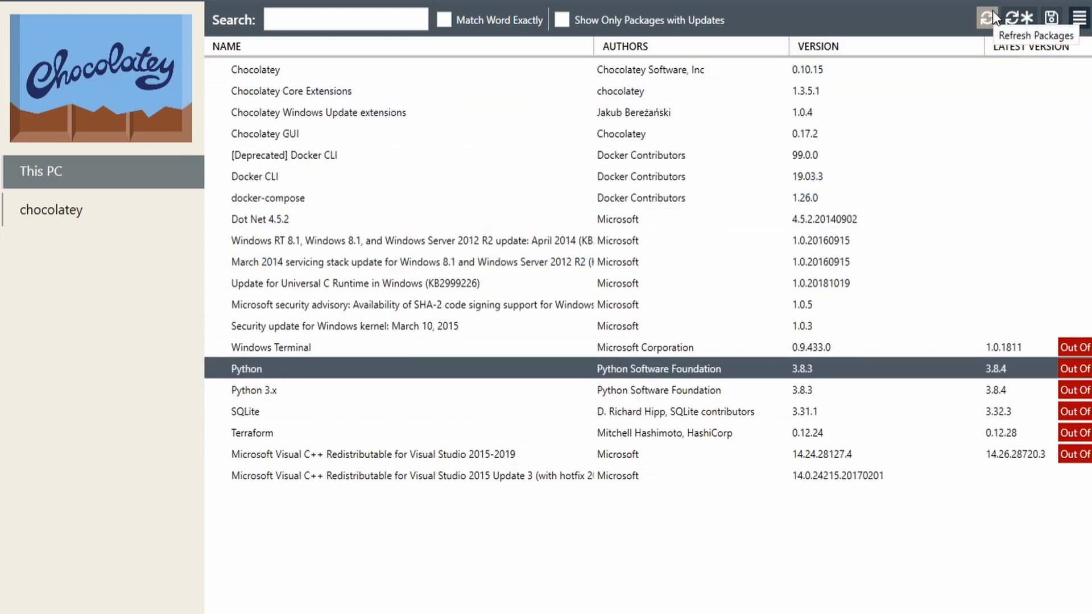
{"action": "mouse_move", "coordinate": [1023, 18]}
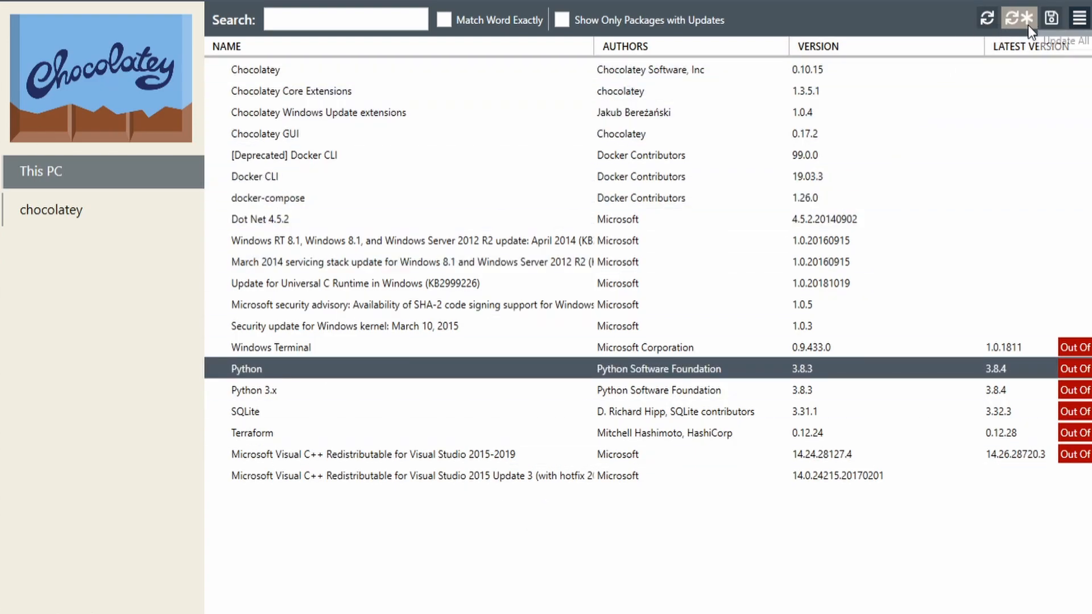
{"action": "left_click", "coordinate": [1018, 18]}
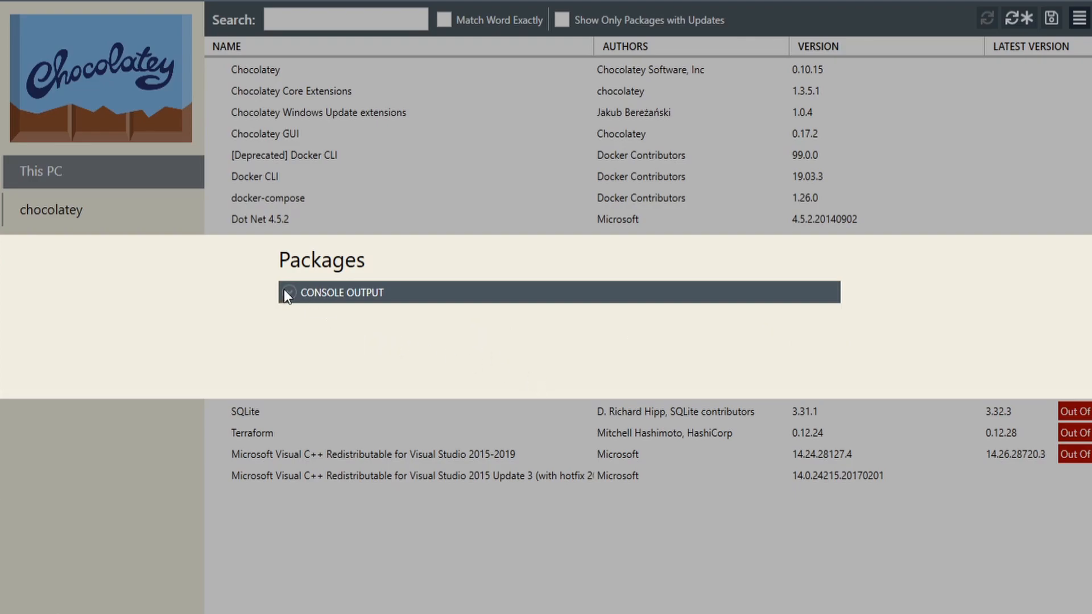
{"action": "left_click", "coordinate": [287, 293]}
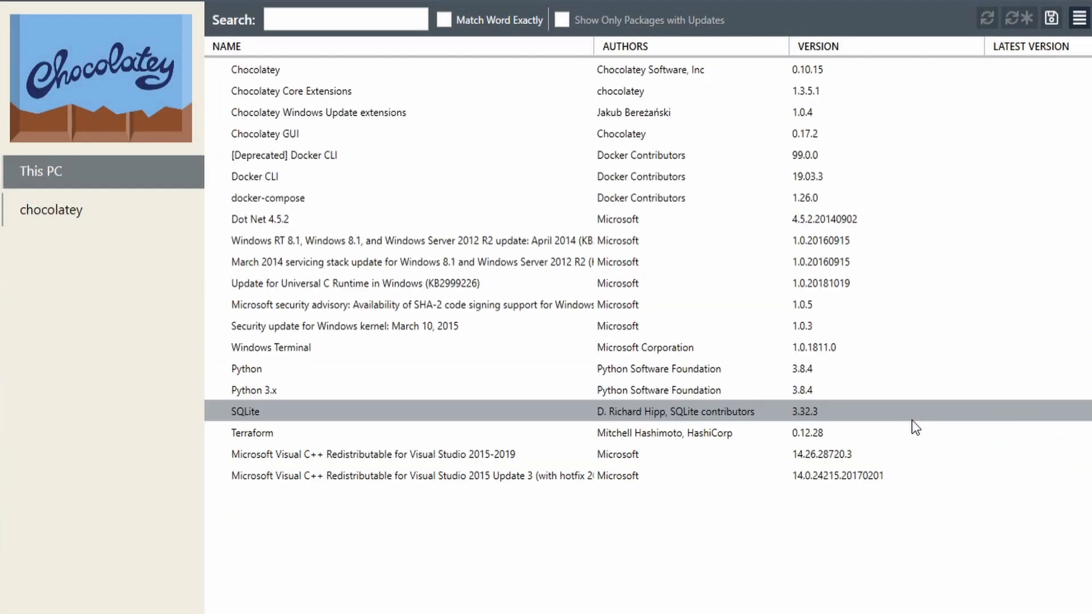
{"action": "left_click", "coordinate": [488, 476]}
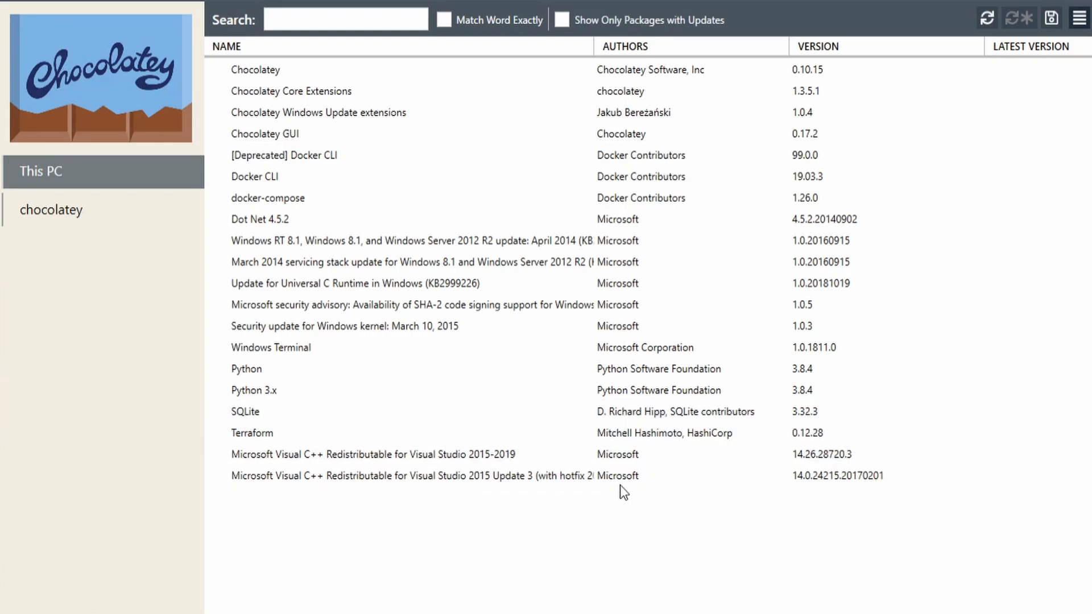
{"action": "left_click", "coordinate": [50, 210]}
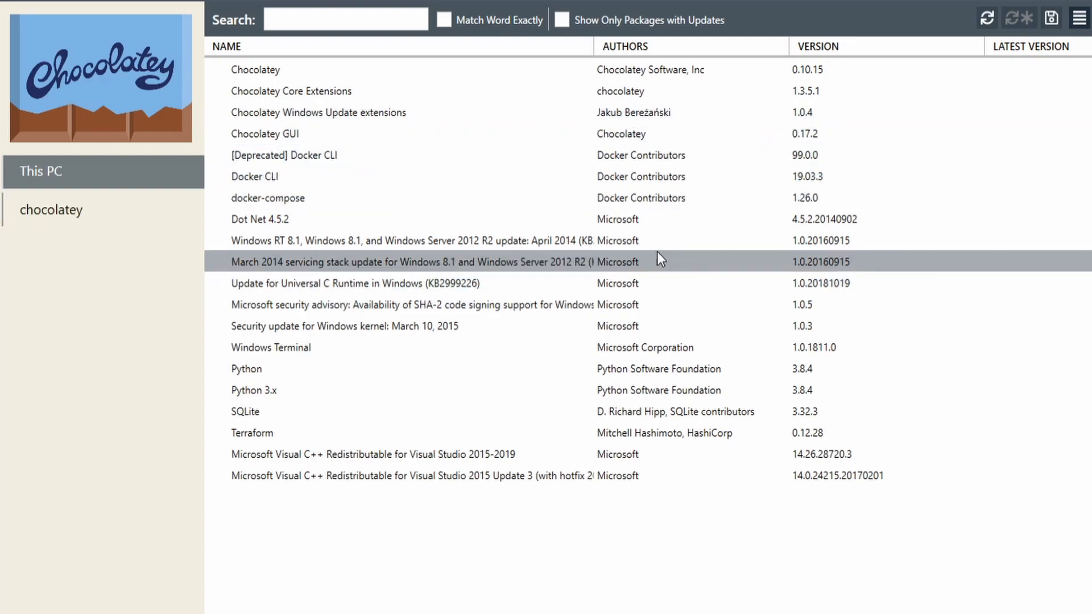
{"action": "left_click", "coordinate": [69, 172]}
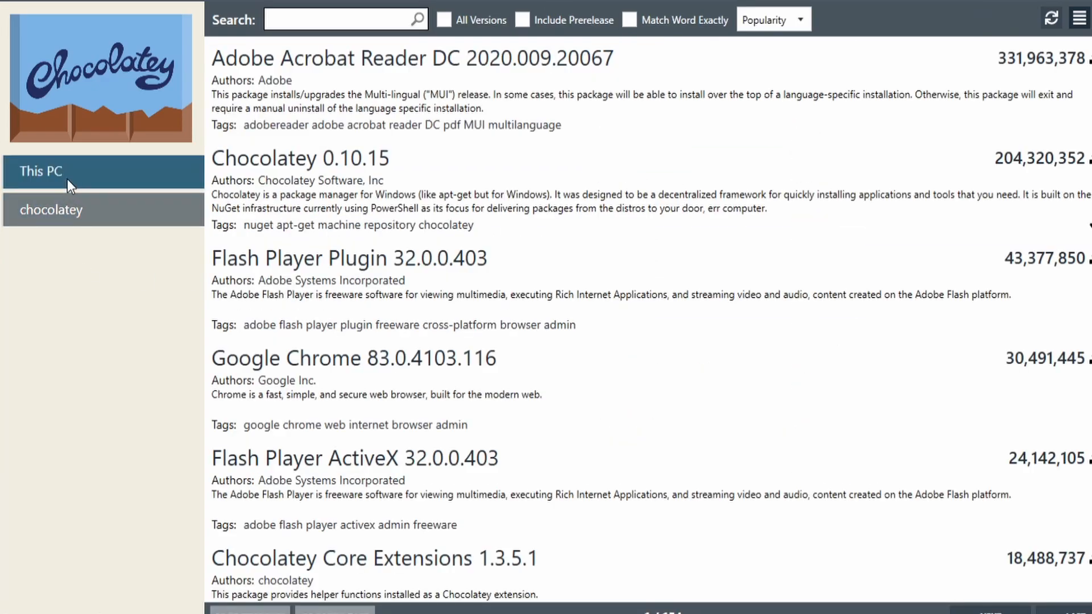
{"action": "left_click", "coordinate": [40, 172]}
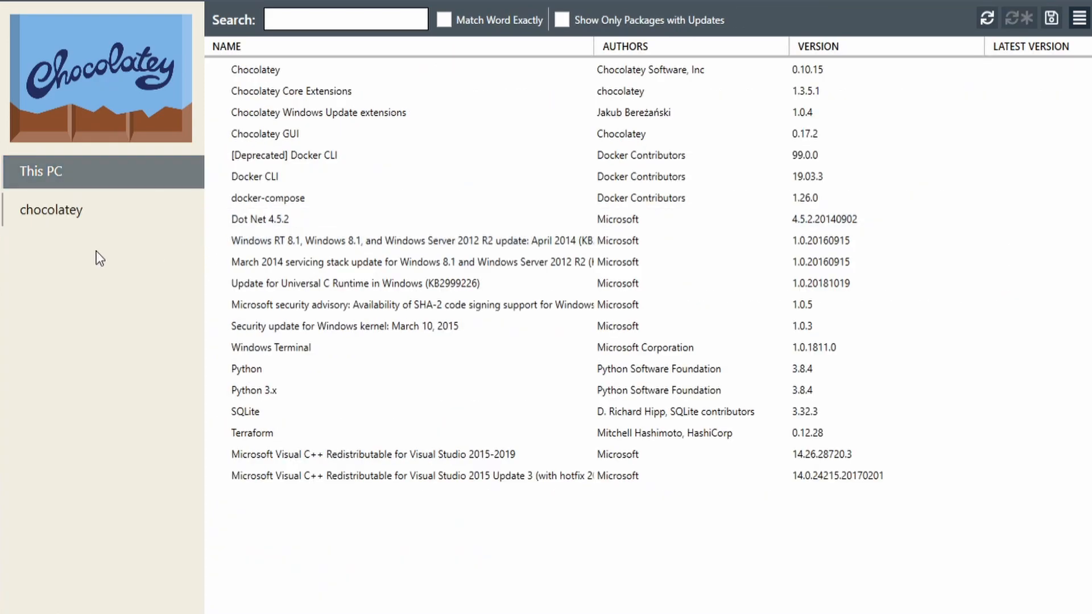